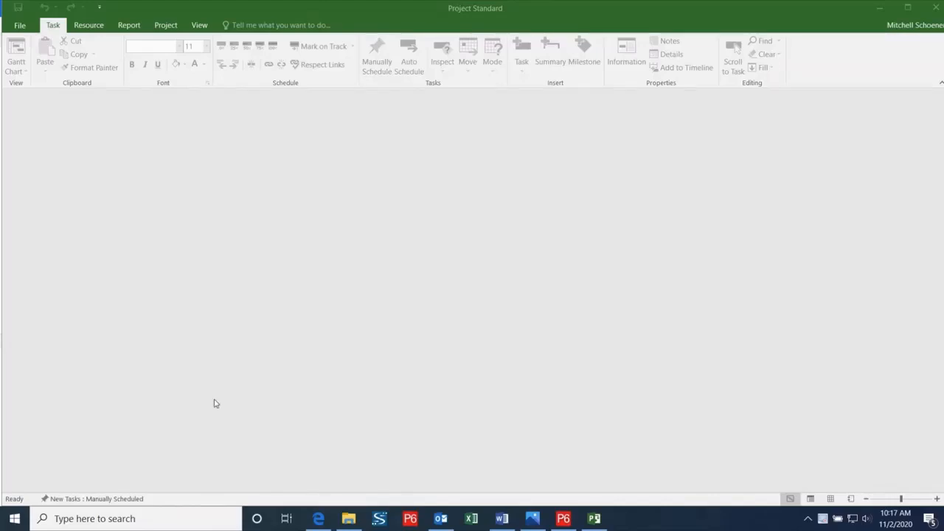
mouse_move(212, 396)
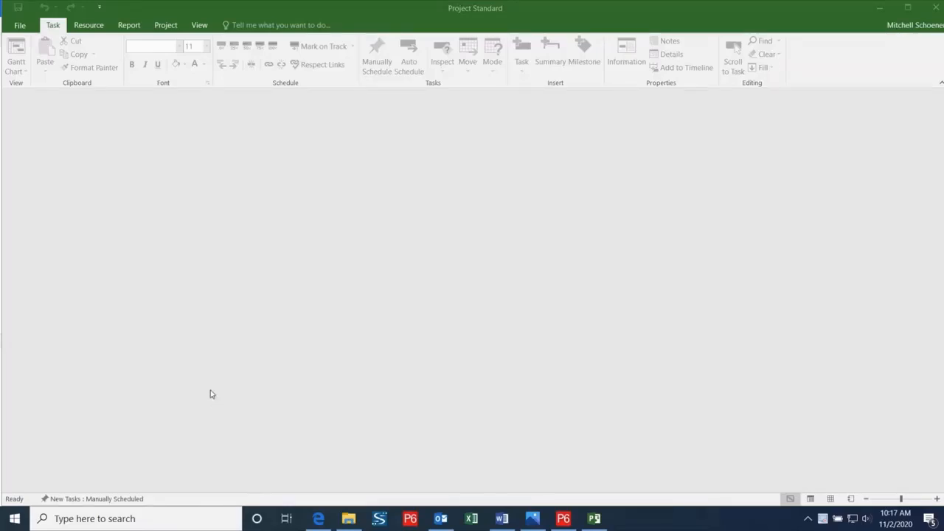
mouse_move(124, 250)
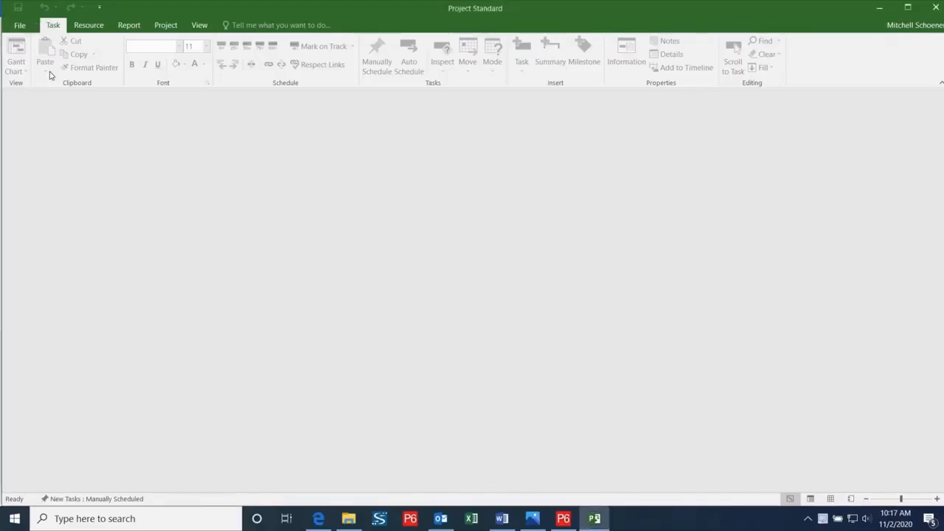
Browse to the Downloads folder and filter the Open dialog to XML Format files
left_click(20, 24)
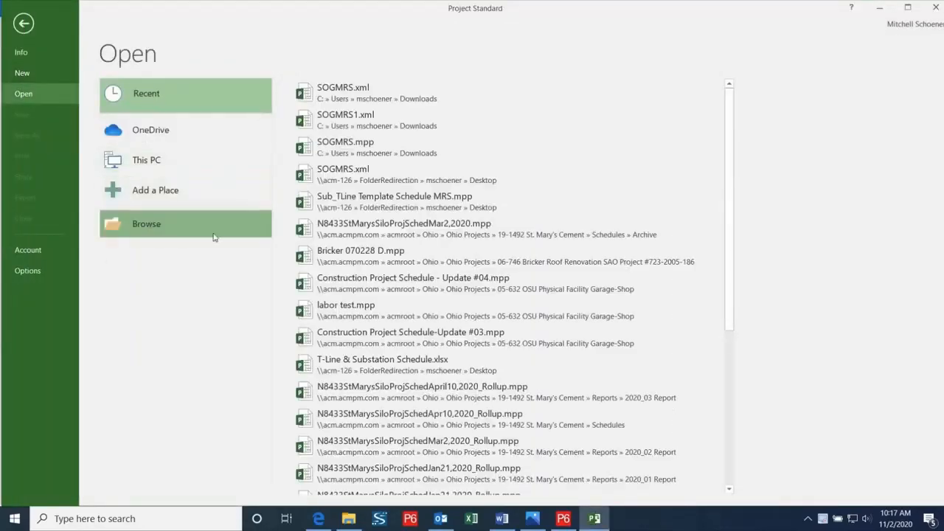
left_click(146, 224)
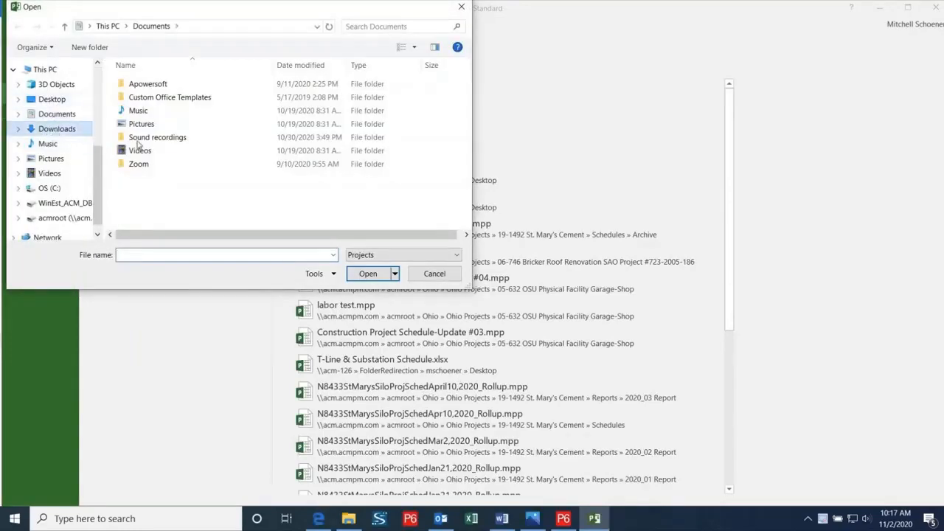
left_click(56, 128)
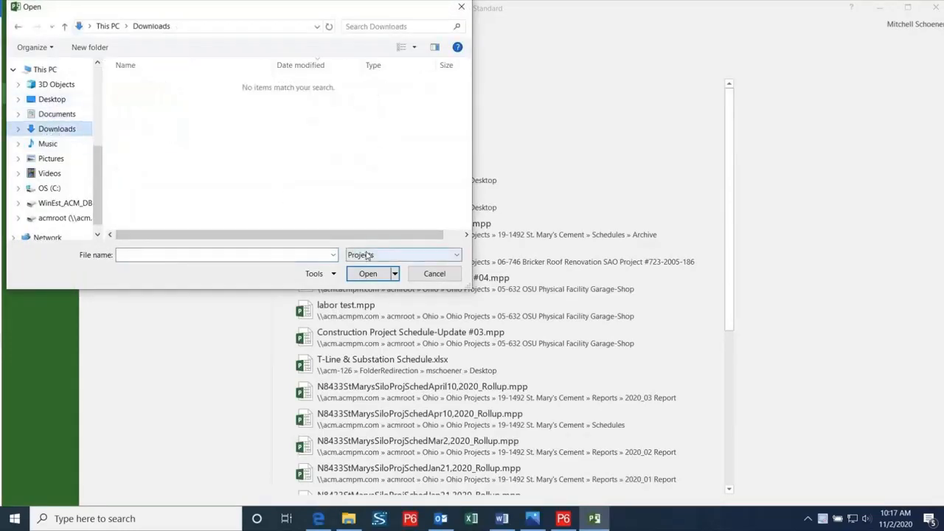
left_click(455, 254)
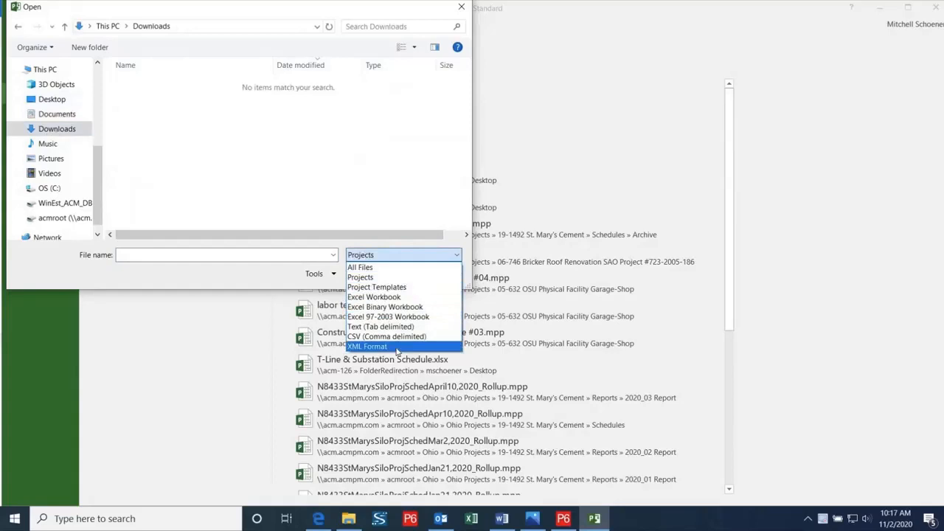
left_click(367, 346)
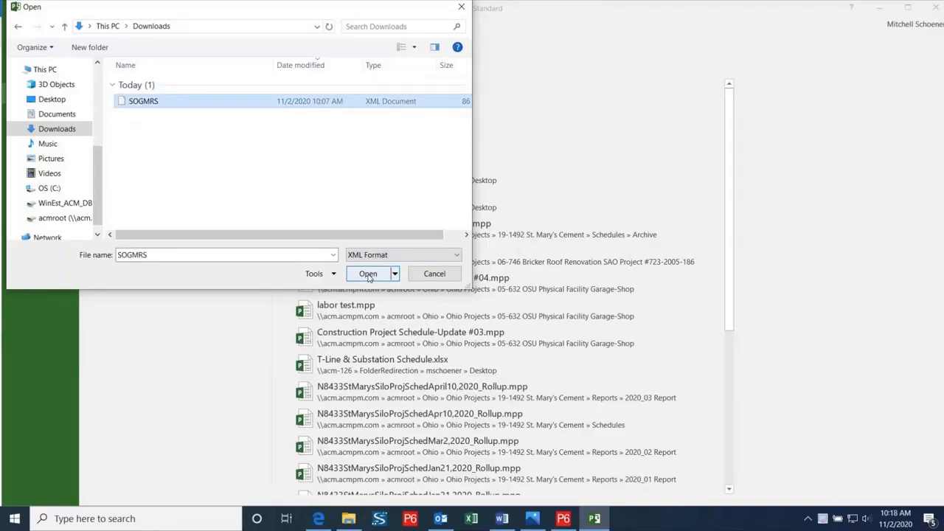
Open the SOGMRS XML file and finish the Import Wizard as a new project
left_click(369, 273)
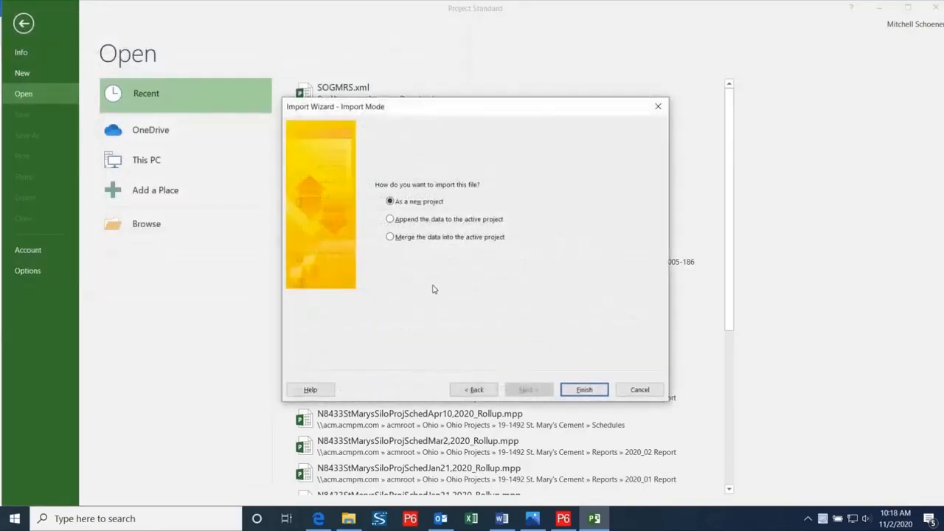
mouse_move(612, 334)
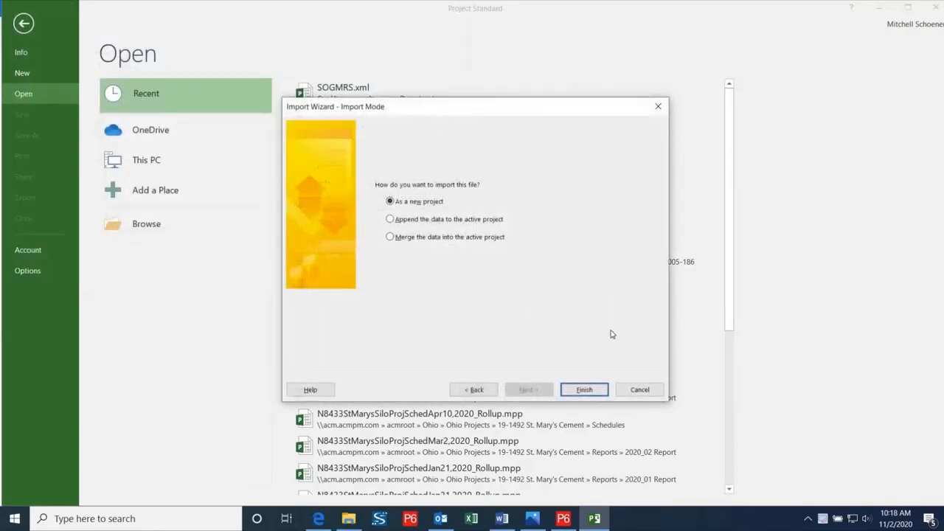
mouse_move(644, 348)
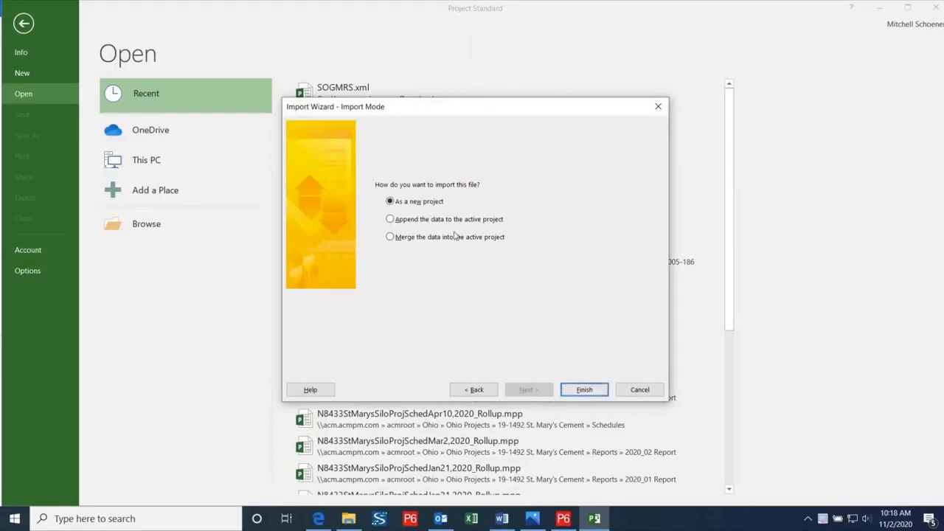
mouse_move(514, 242)
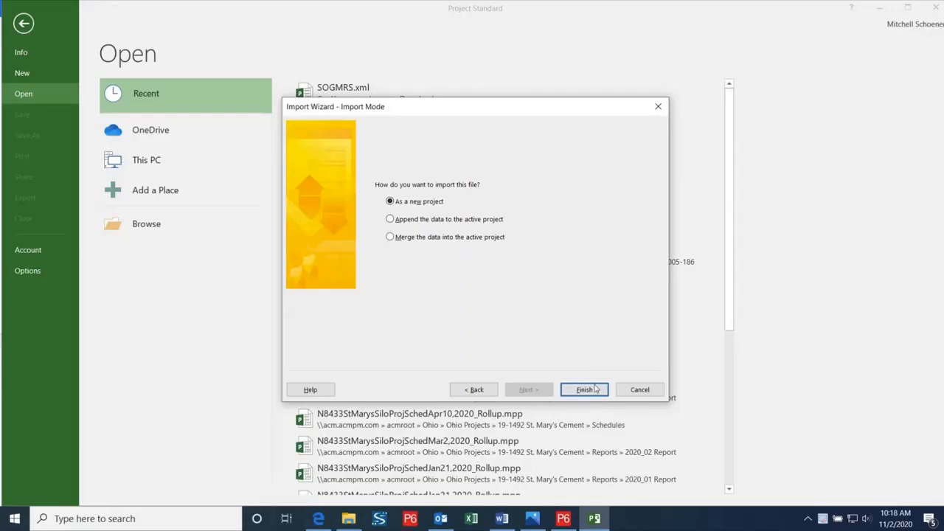
left_click(584, 389)
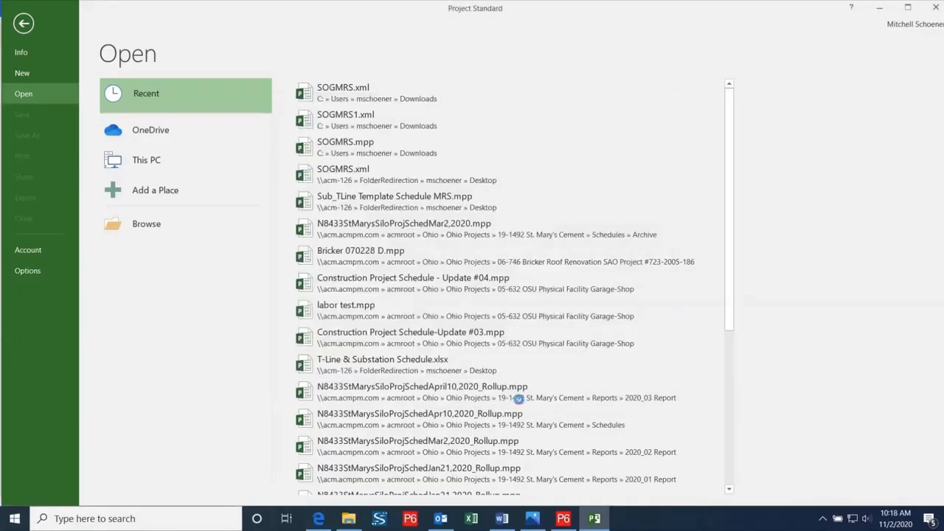
Review the imported SOGMRS tasks, Gantt bars and a concrete task's start date
double_click(345, 142)
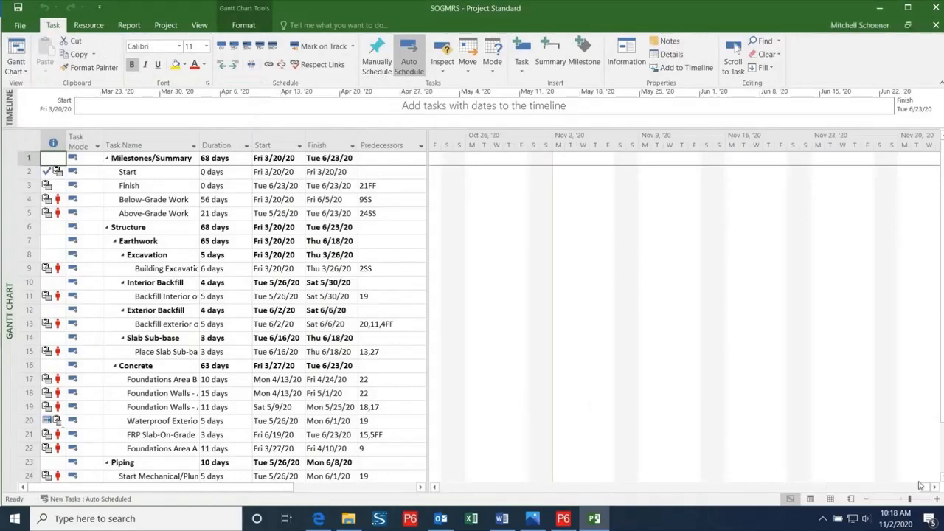
scroll("right", 3)
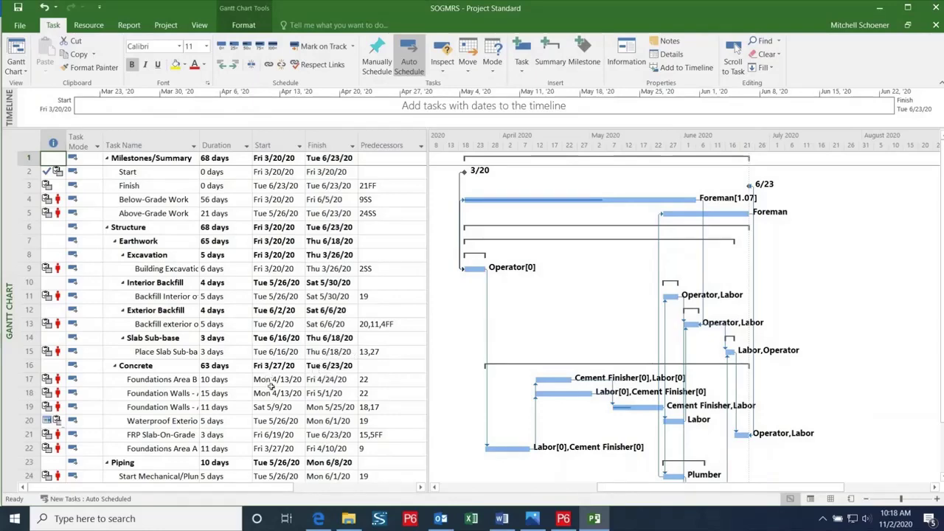
scroll("down", 3)
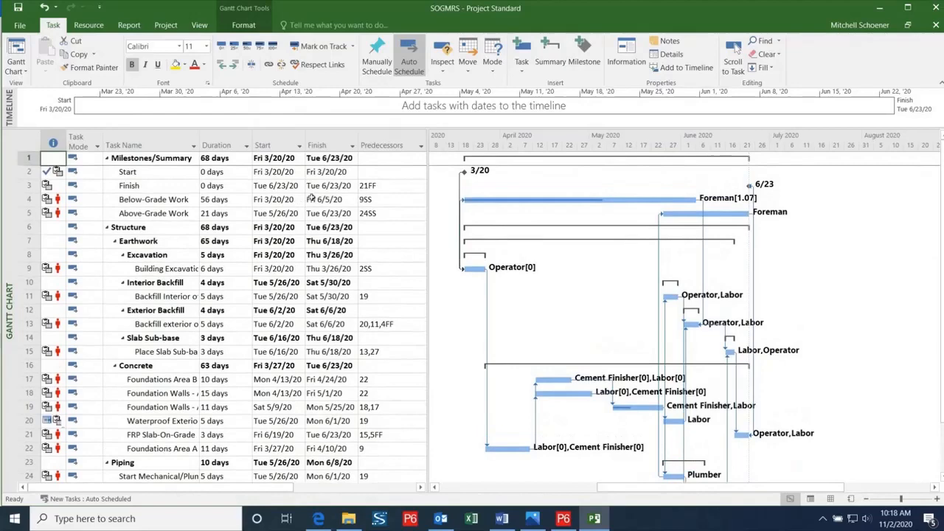
scroll("down", 3)
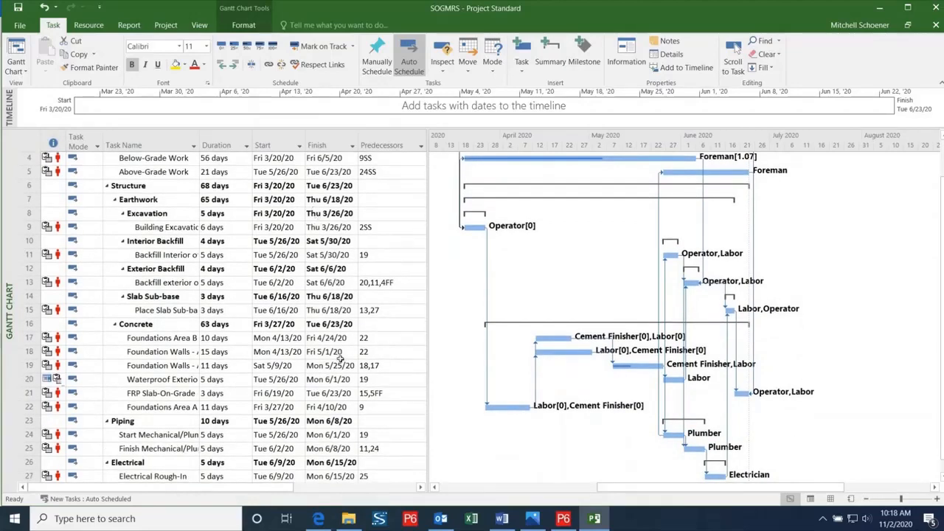
left_click(274, 338)
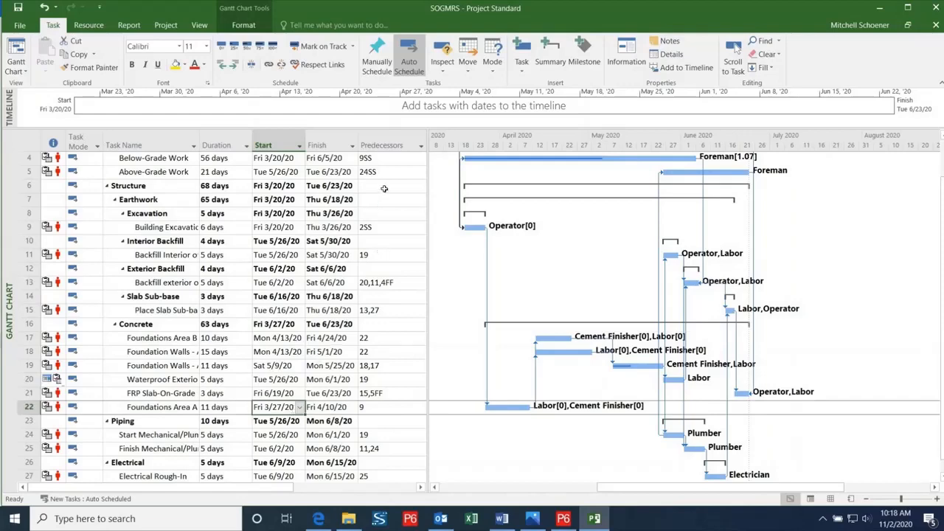
left_click(166, 24)
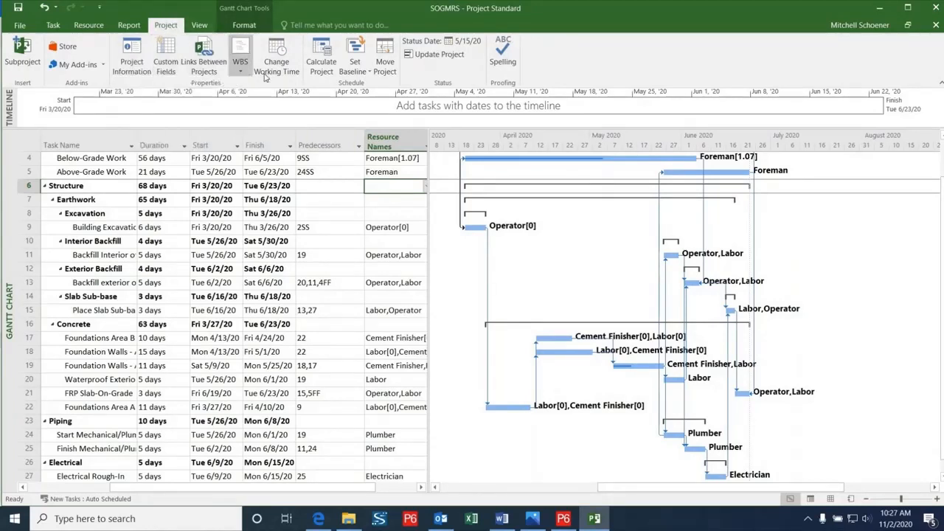
mouse_move(354, 195)
type("Six-Day W")
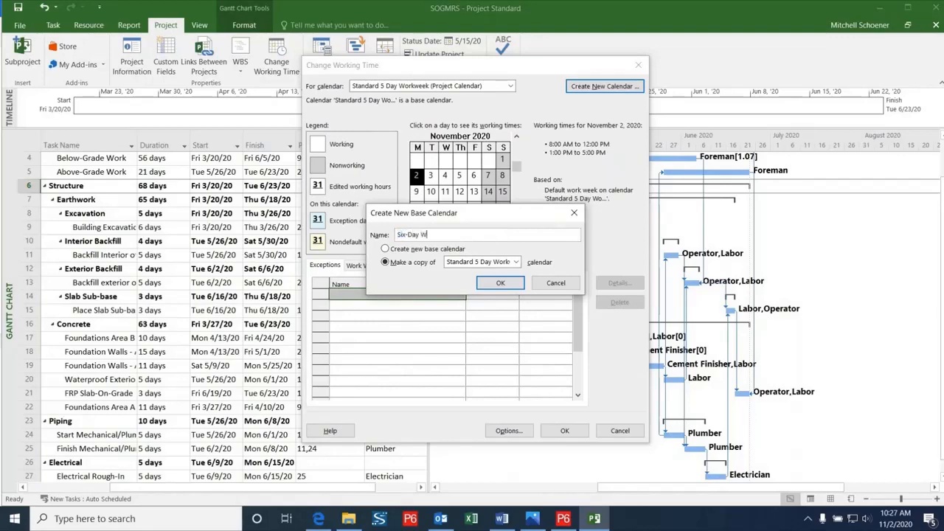
Create the Six-Day Week calendar with Saturday working 8:00–12:00 and 1:00–5:00 PM
left_click(501, 283)
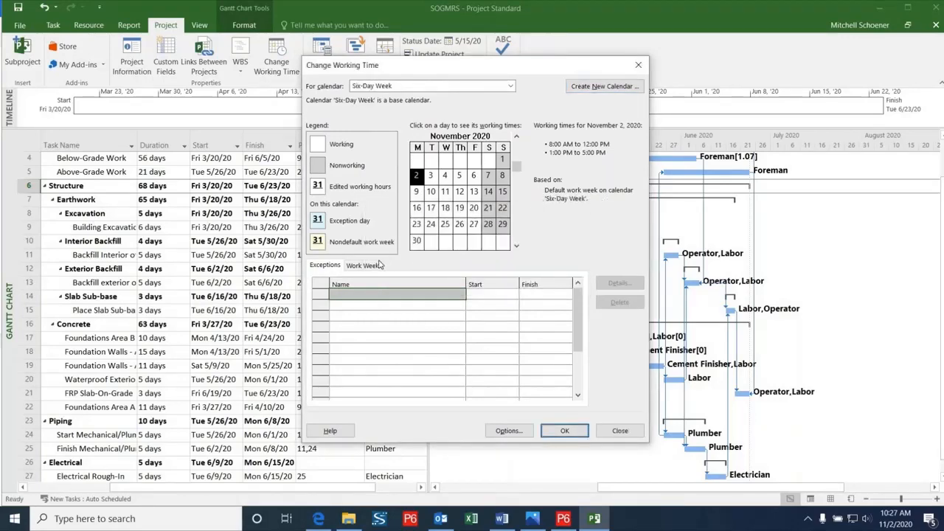
left_click(620, 283)
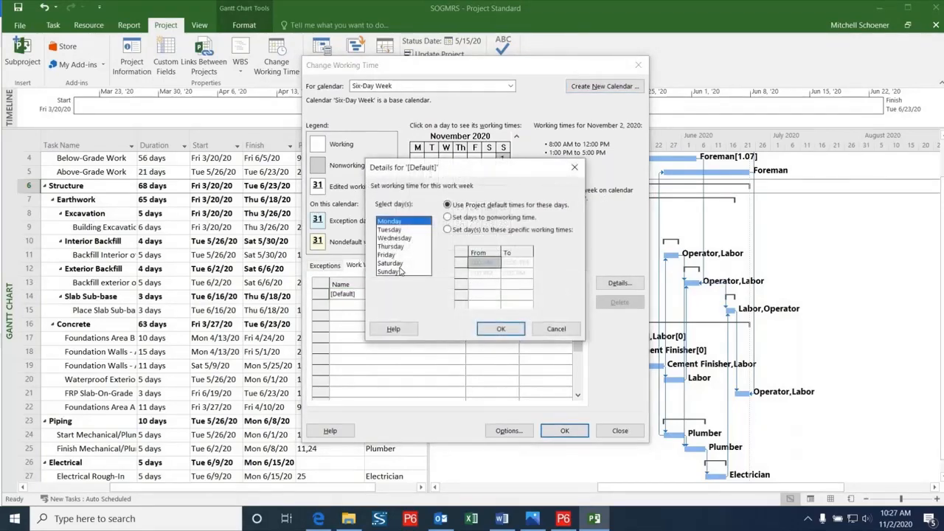
left_click(389, 262)
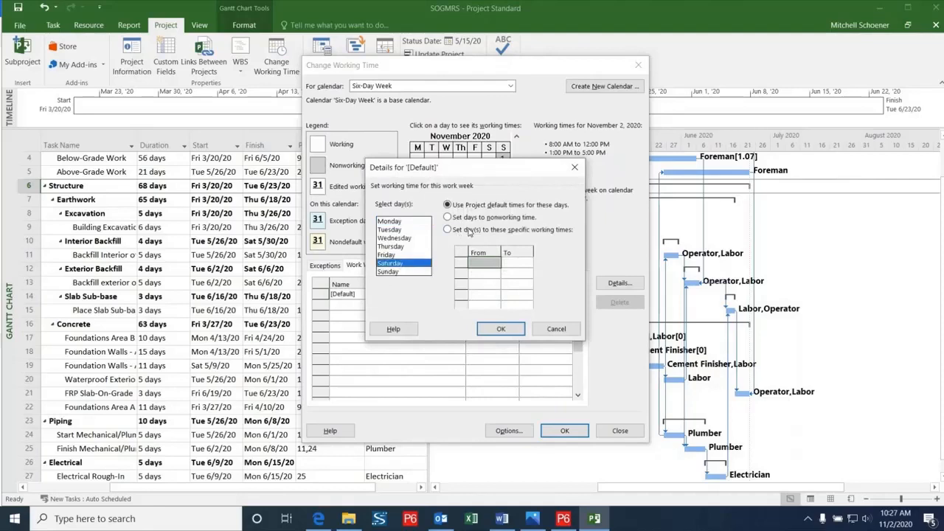
left_click(449, 231)
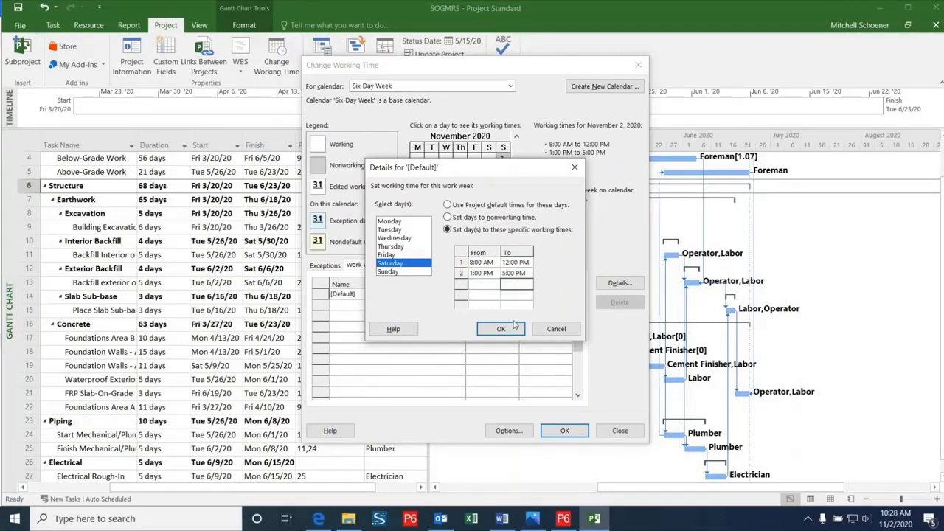
left_click(502, 328)
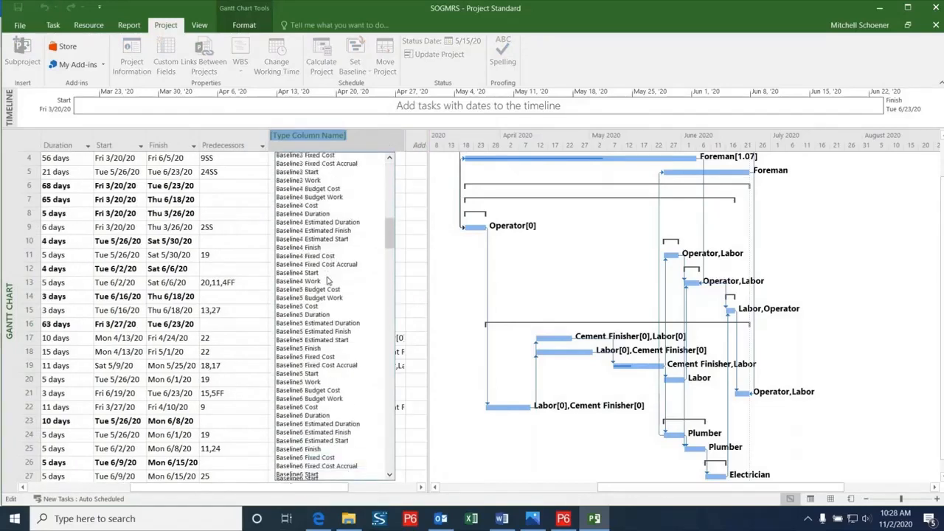
Assign the Six-Day Week calendar to tasks in the Task Calendar column, dismissing the Planning Wizard
scroll("down", 3)
type("Task Calendar")
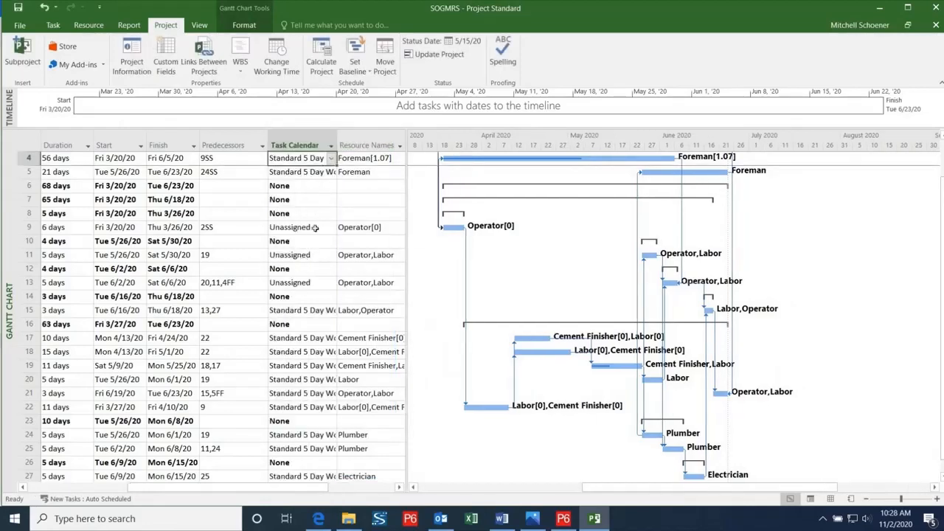
left_click(331, 227)
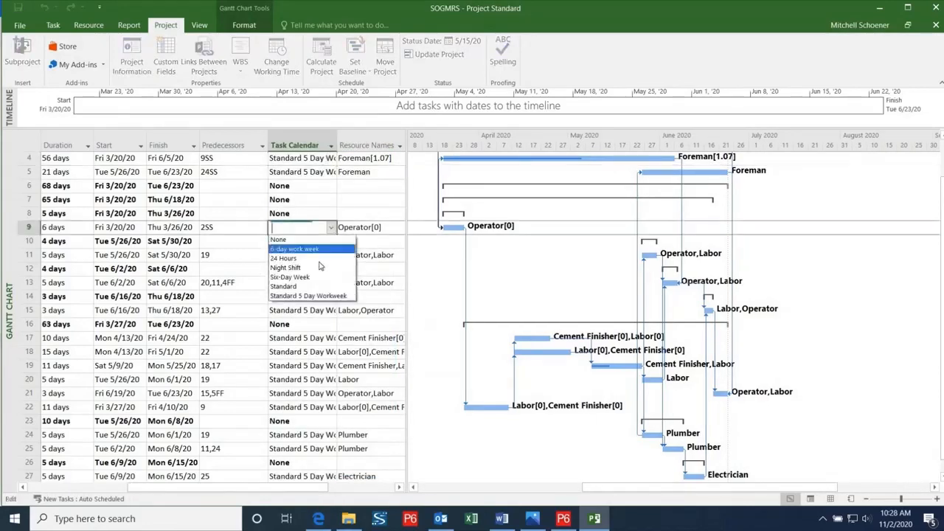
mouse_move(312, 257)
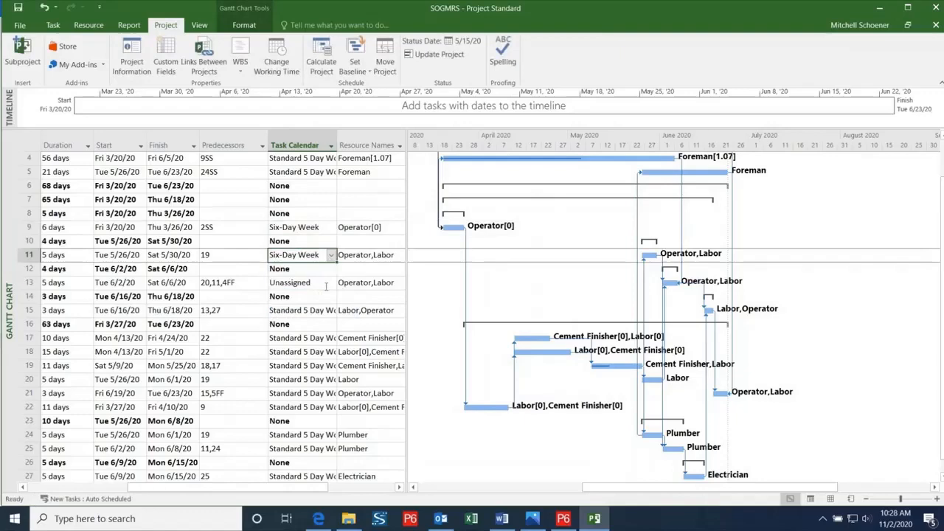
left_click(298, 283)
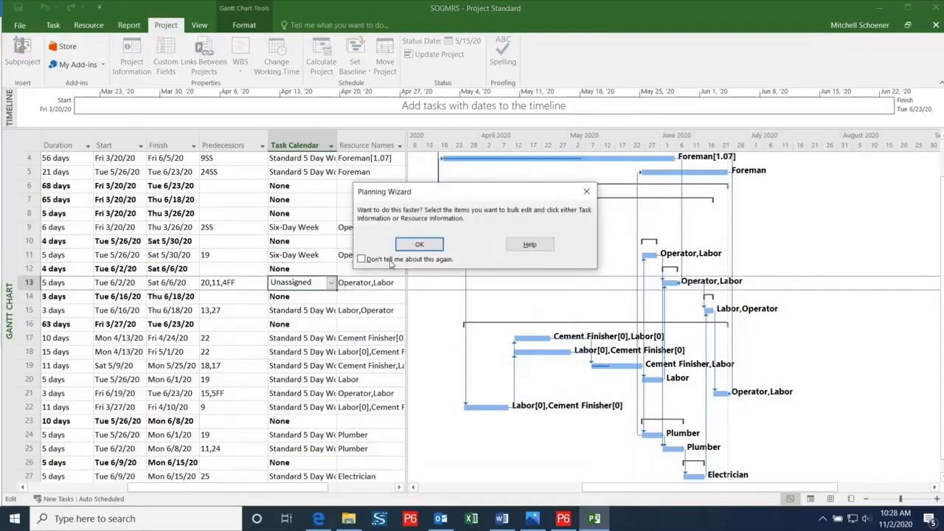
left_click(419, 245)
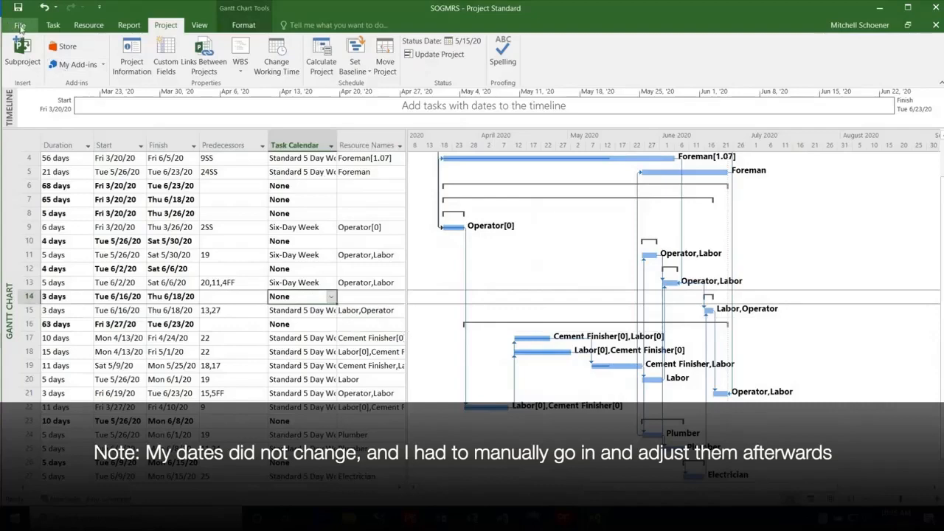
Export the schedule as an XML Format project file saved to Downloads
left_click(15, 24)
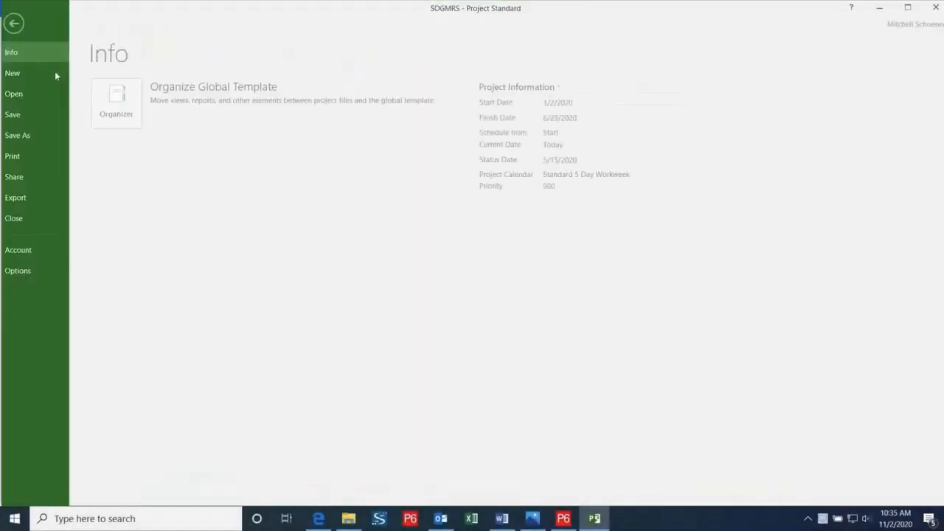
left_click(15, 198)
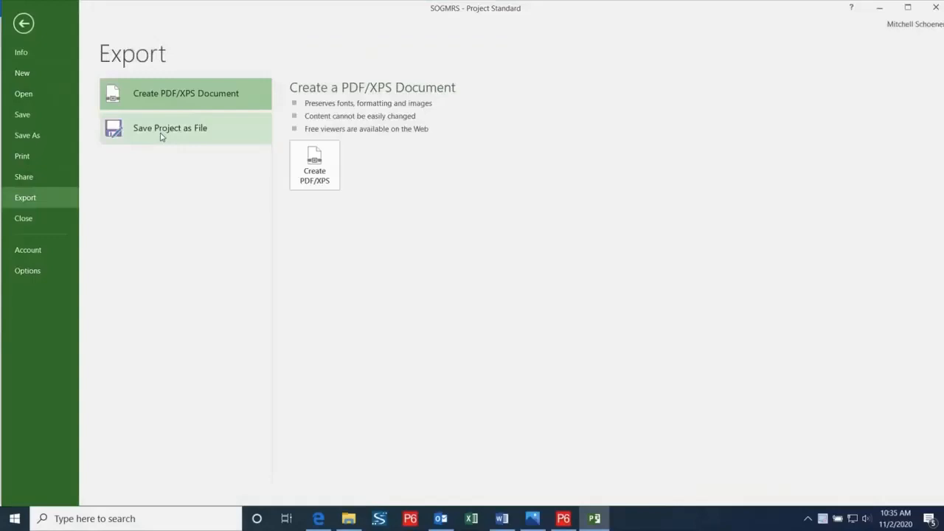
left_click(170, 127)
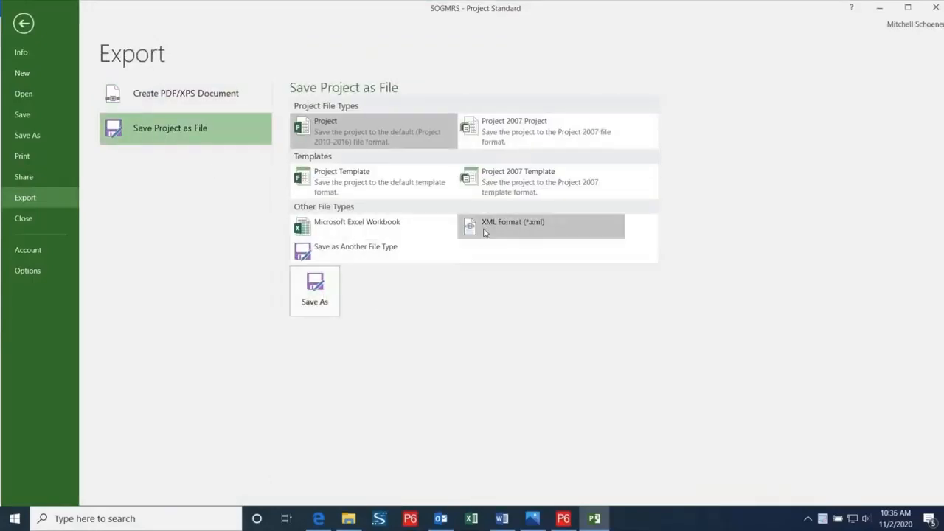
left_click(26, 25)
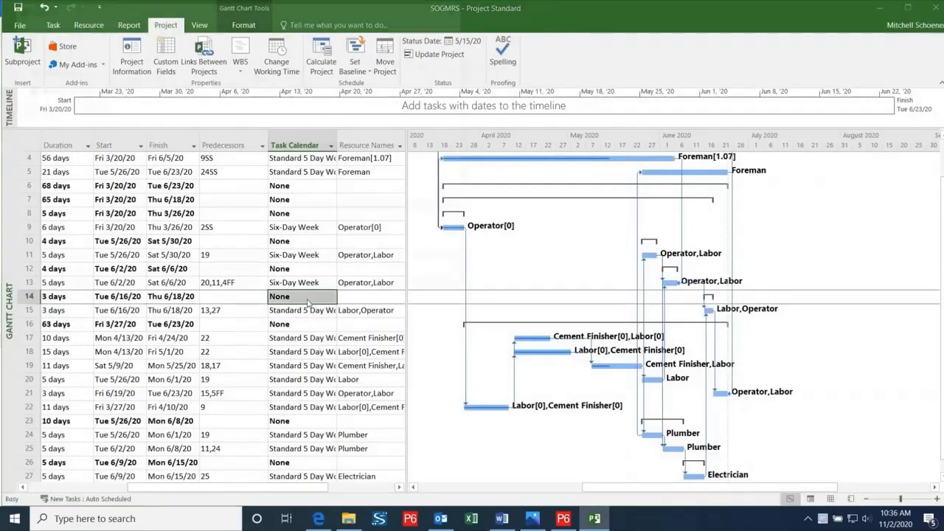
key("Ctrl+S")
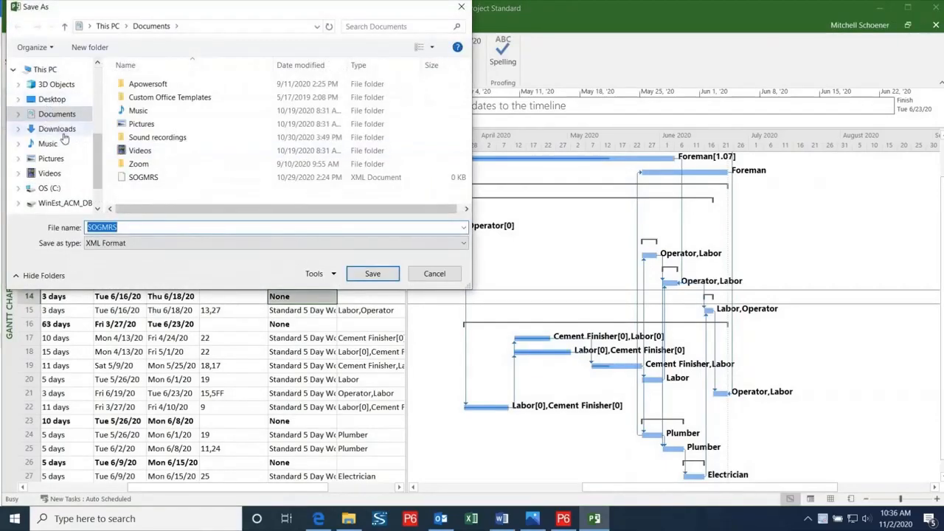
left_click(48, 128)
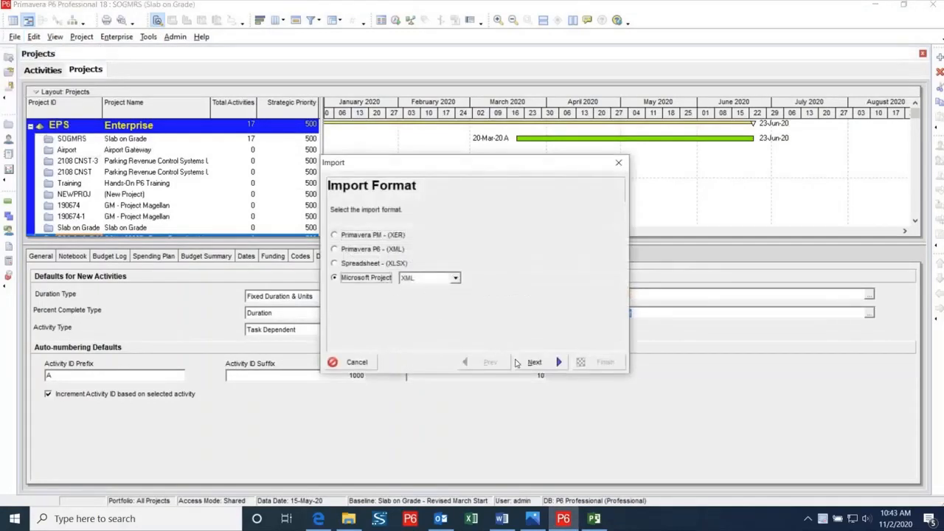
Import SOGMRS1.xml into Primavera P6 as a new project and close the success result
left_click(534, 363)
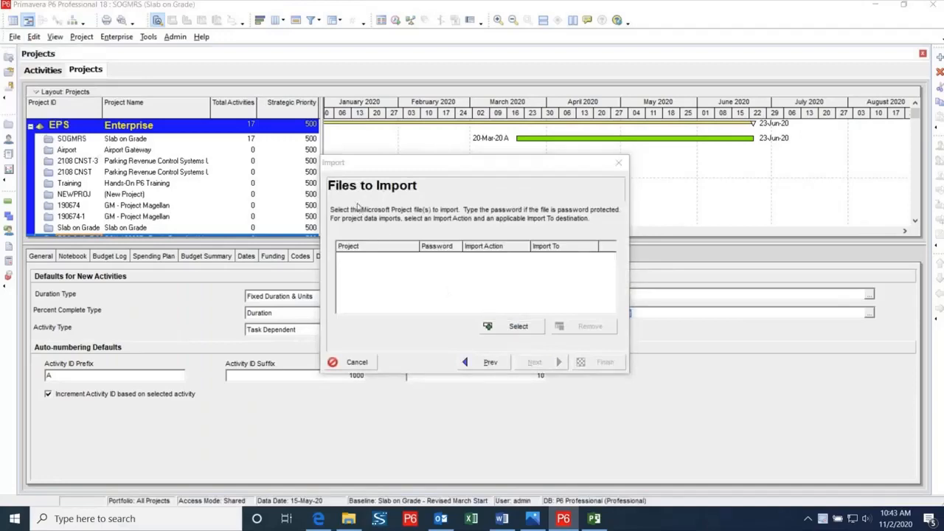
left_click(517, 326)
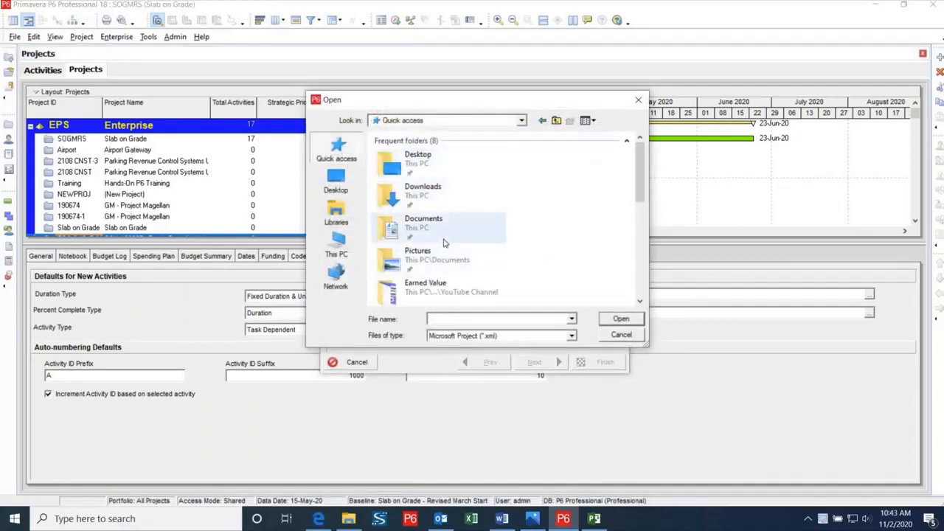
left_click(621, 319)
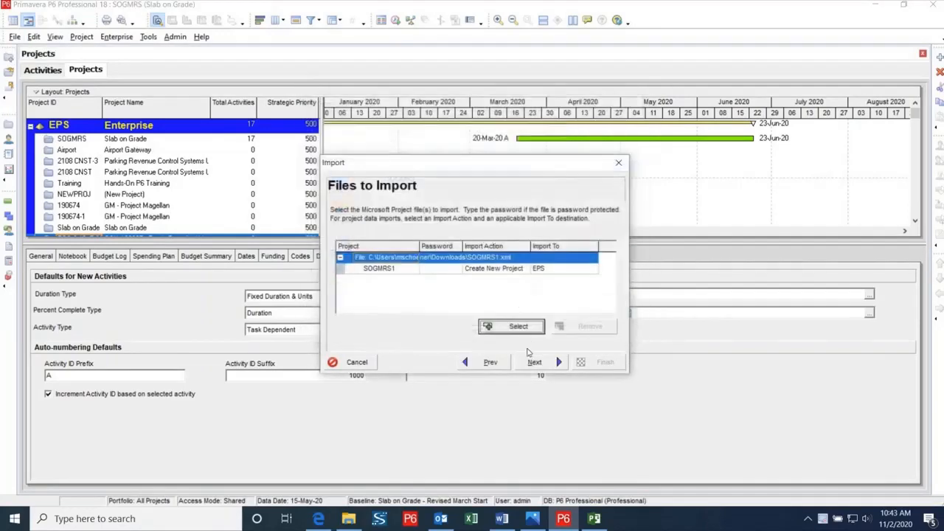
left_click(534, 363)
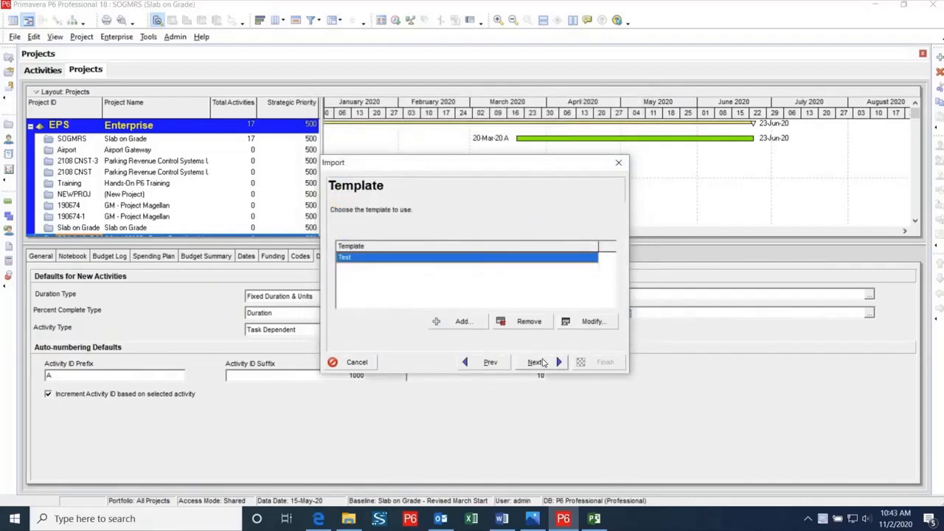
left_click(534, 363)
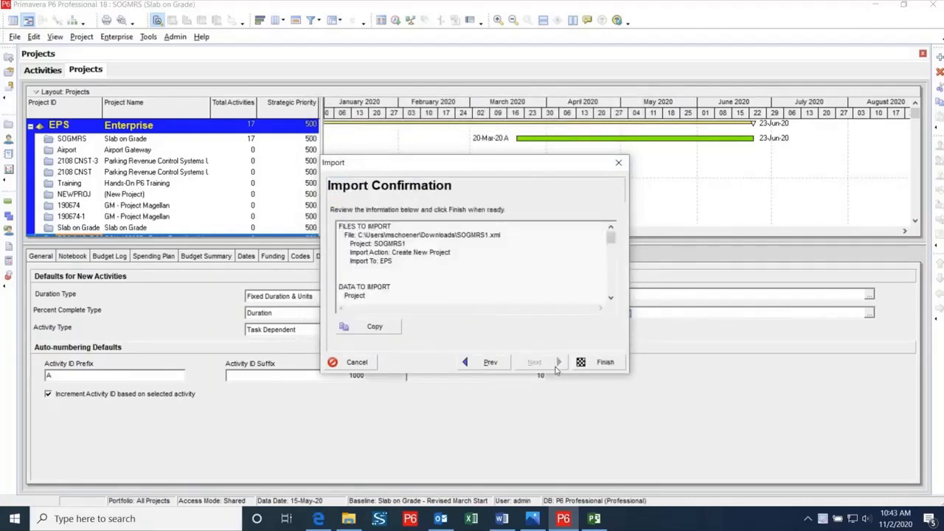
left_click(605, 362)
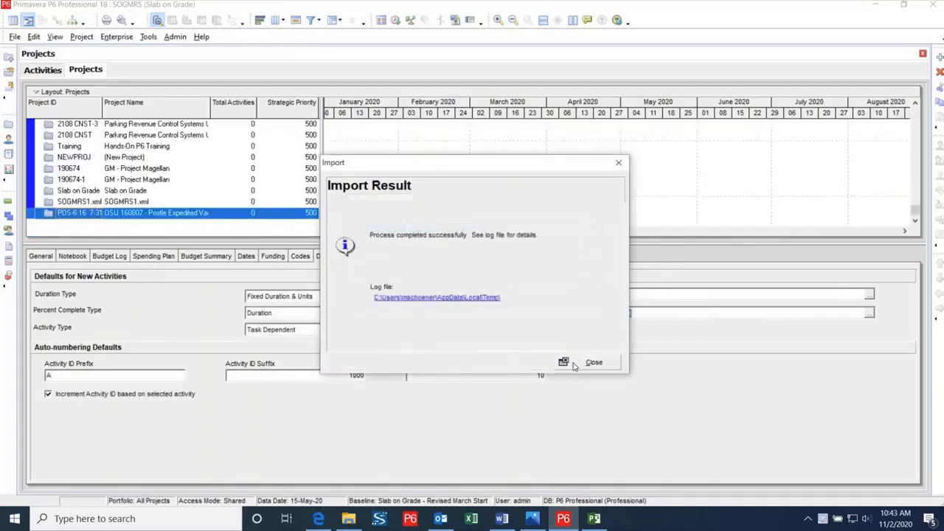
left_click(593, 363)
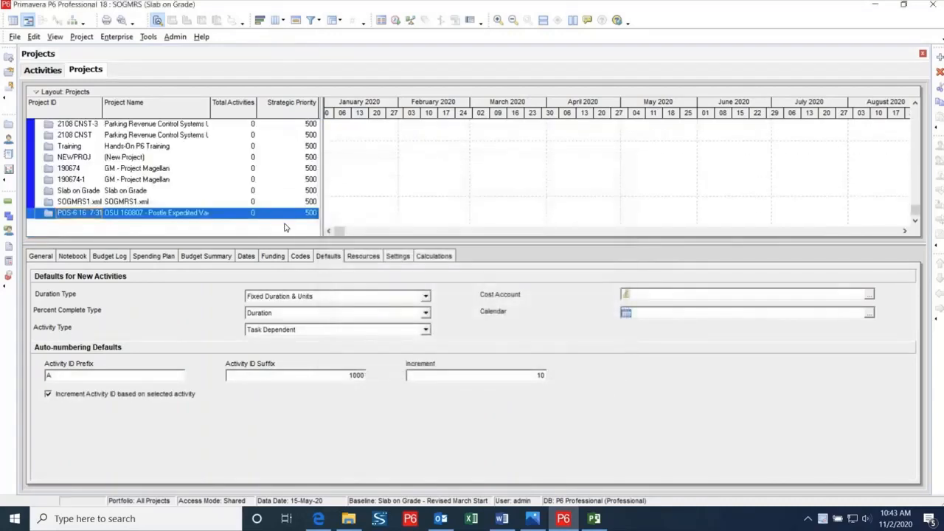
Open the imported SOGMRS1.xml project to view its milestones and structure activities
right_click(96, 200)
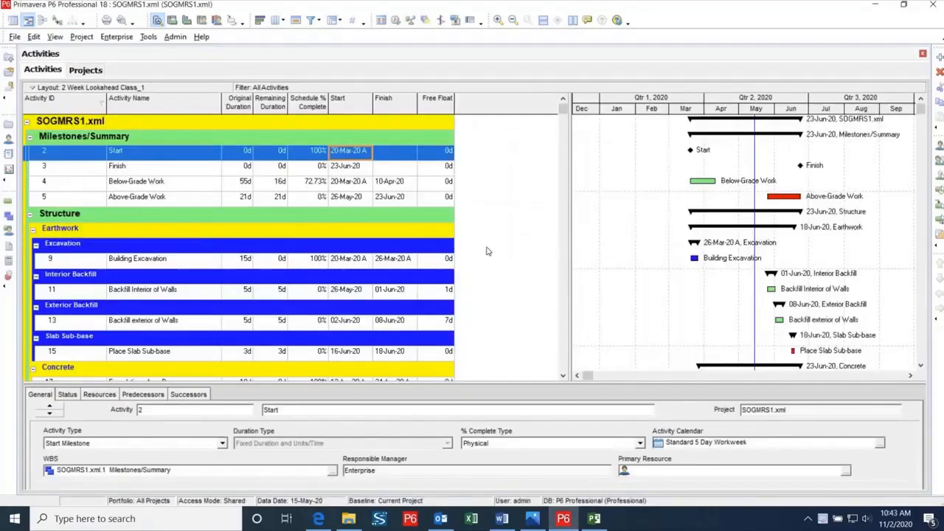
scroll("down", 3)
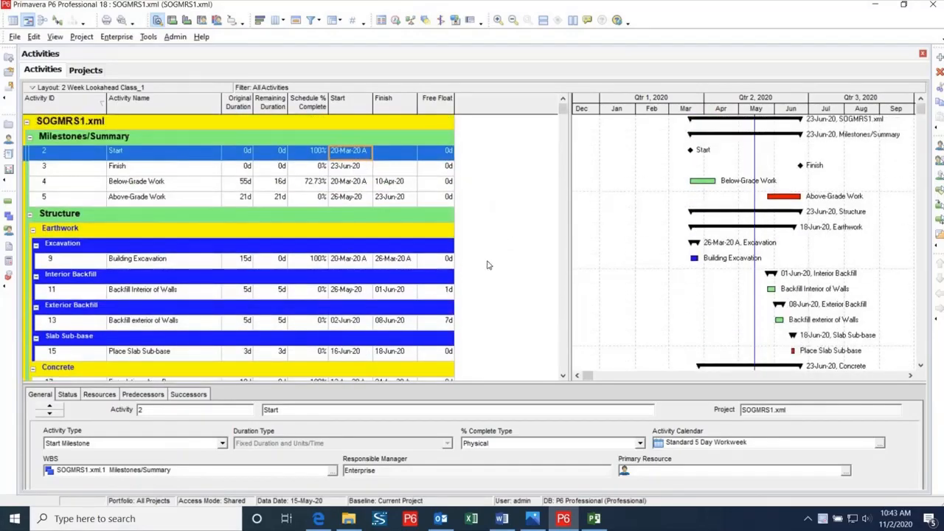
mouse_move(517, 298)
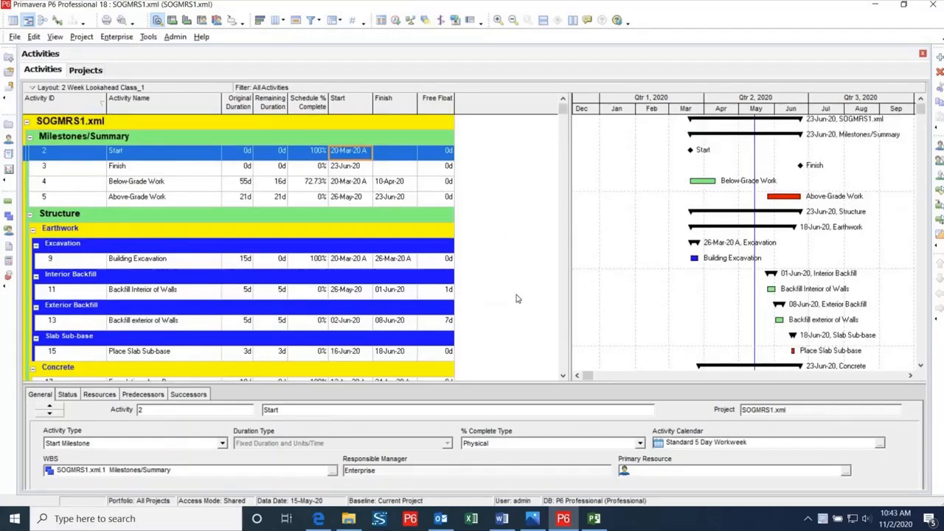